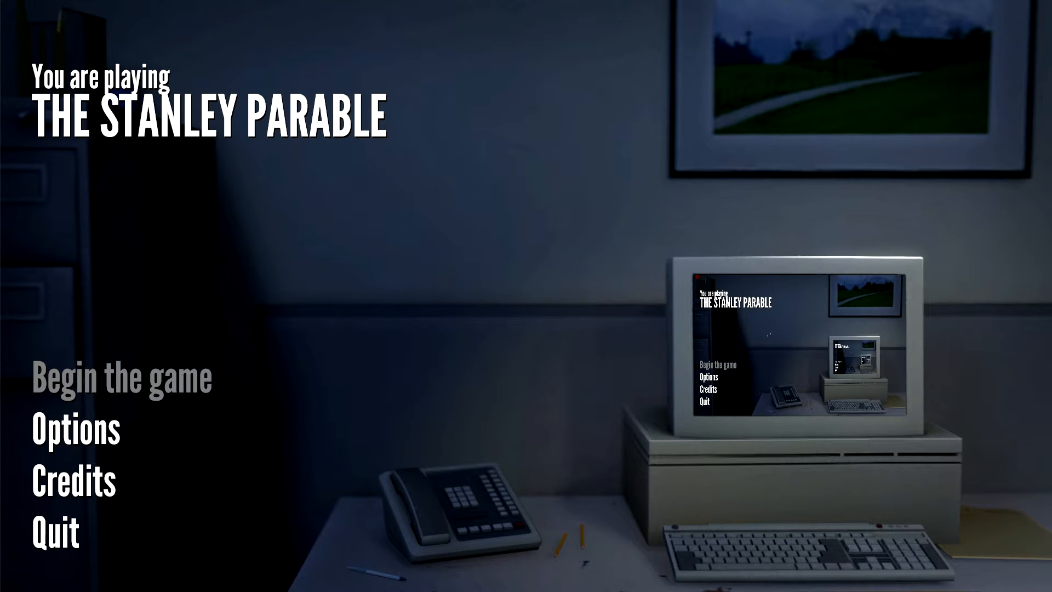
{"action": "left_click", "coordinate": [121, 377]}
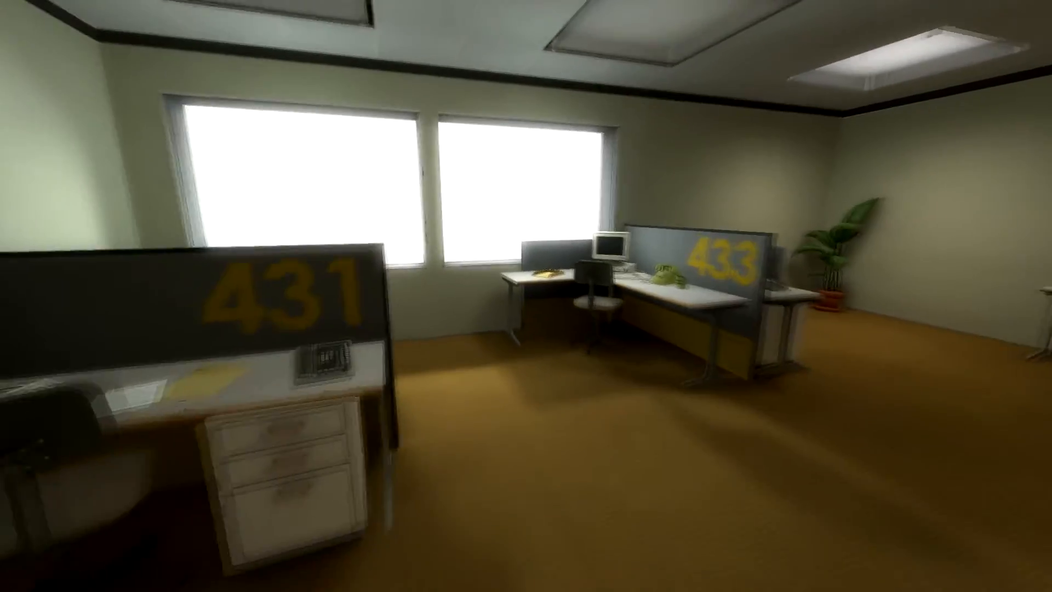
{"action": "scroll", "scroll_direction": "right", "scroll_amount": 3}
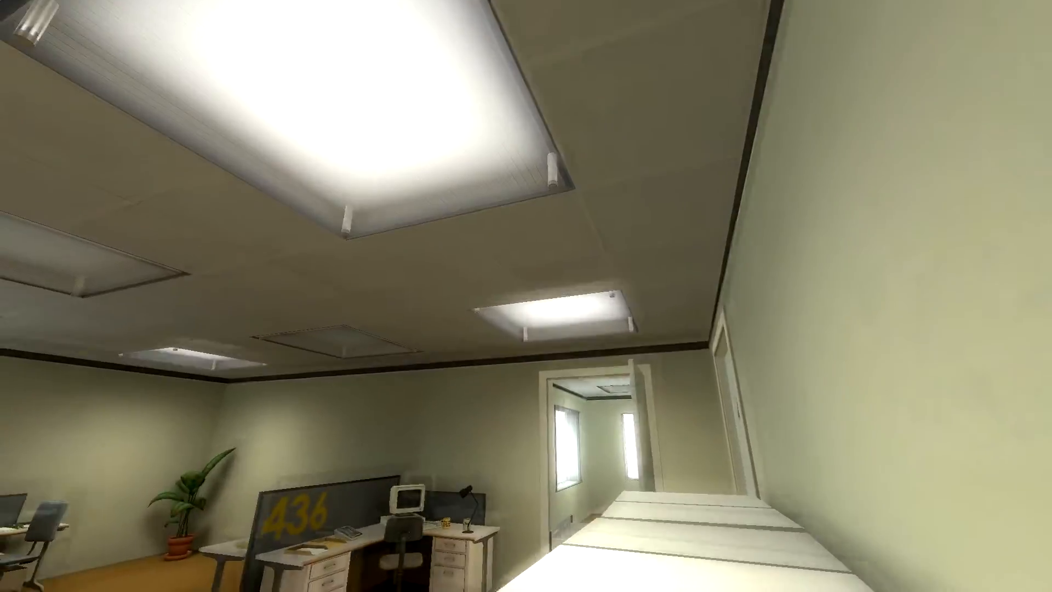
{"action": "mouse_move", "coordinate": [526, 296]}
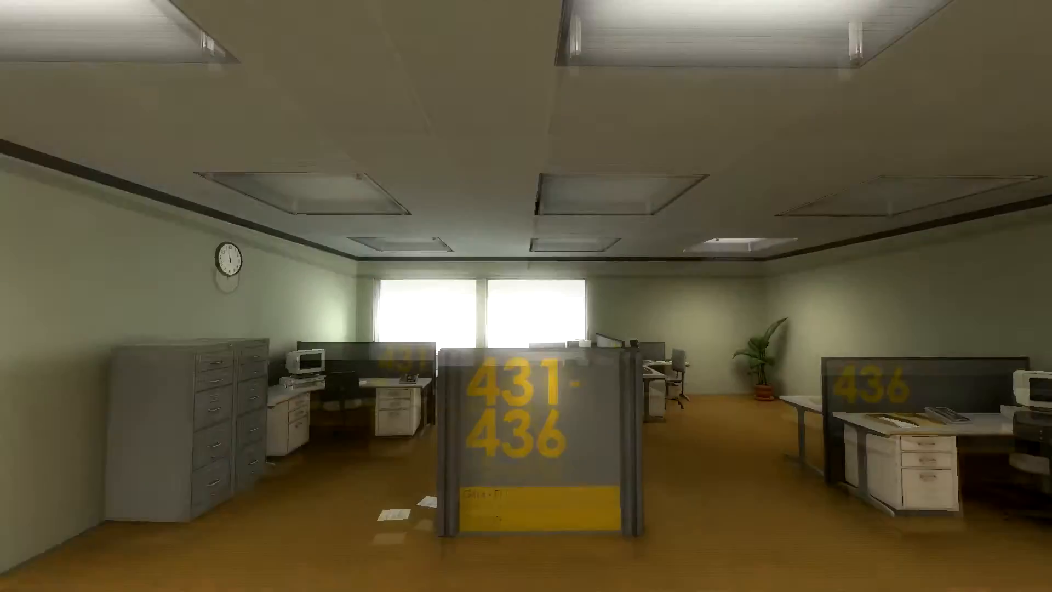
{"action": "mouse_move", "coordinate": [526, 296]}
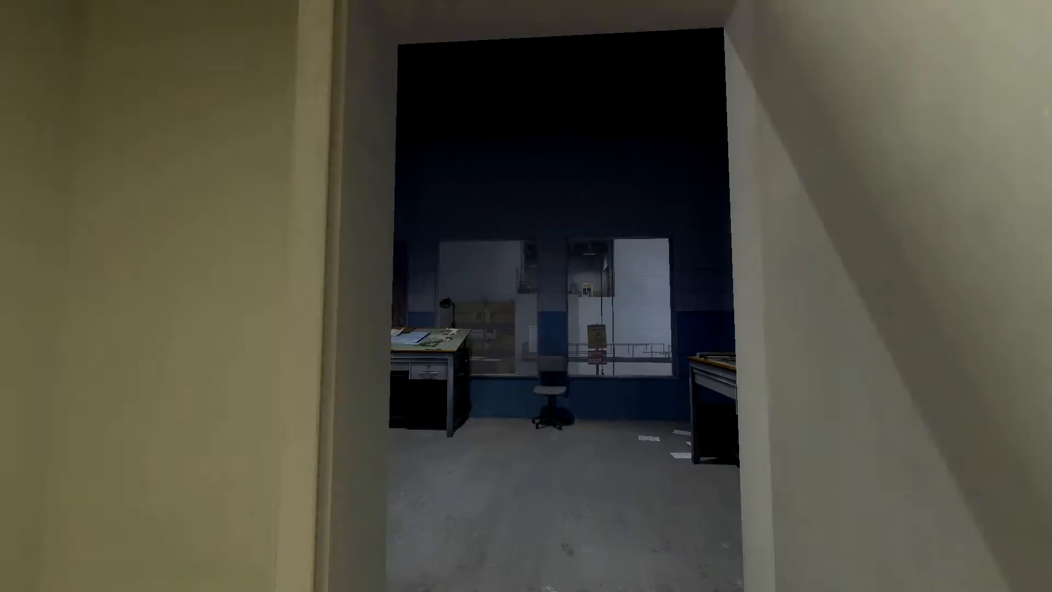
{"action": "scroll", "scroll_direction": "up", "scroll_amount": 3}
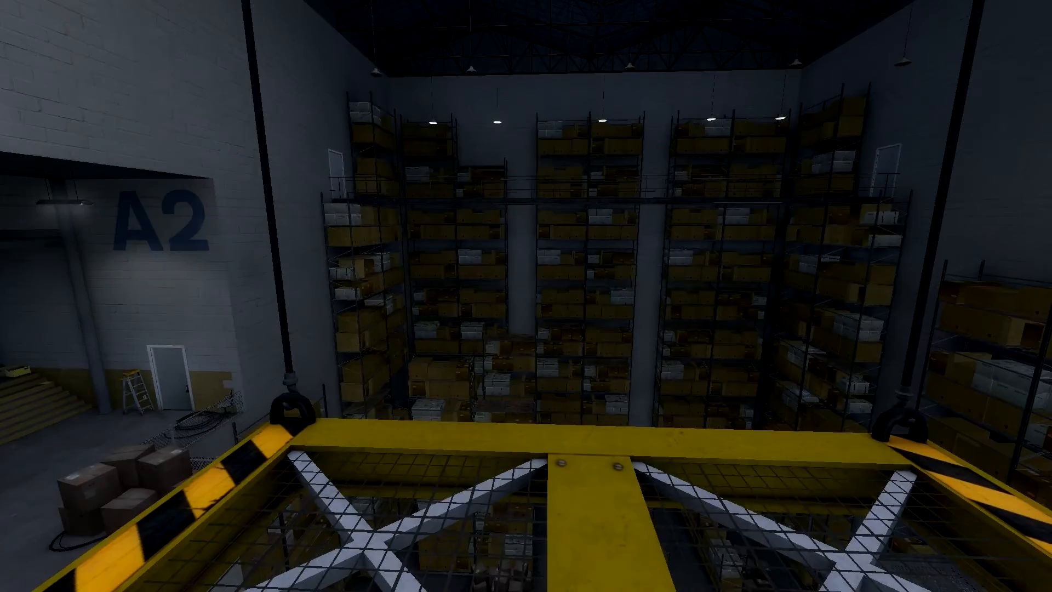
{"action": "mouse_move", "coordinate": [526, 295]}
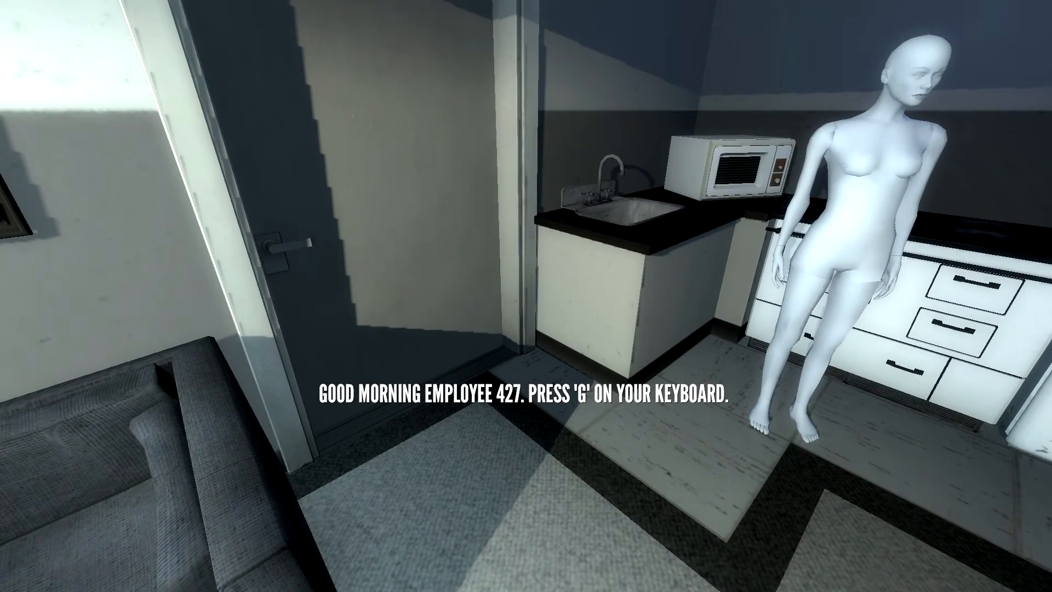
{"action": "key", "text": "g"}
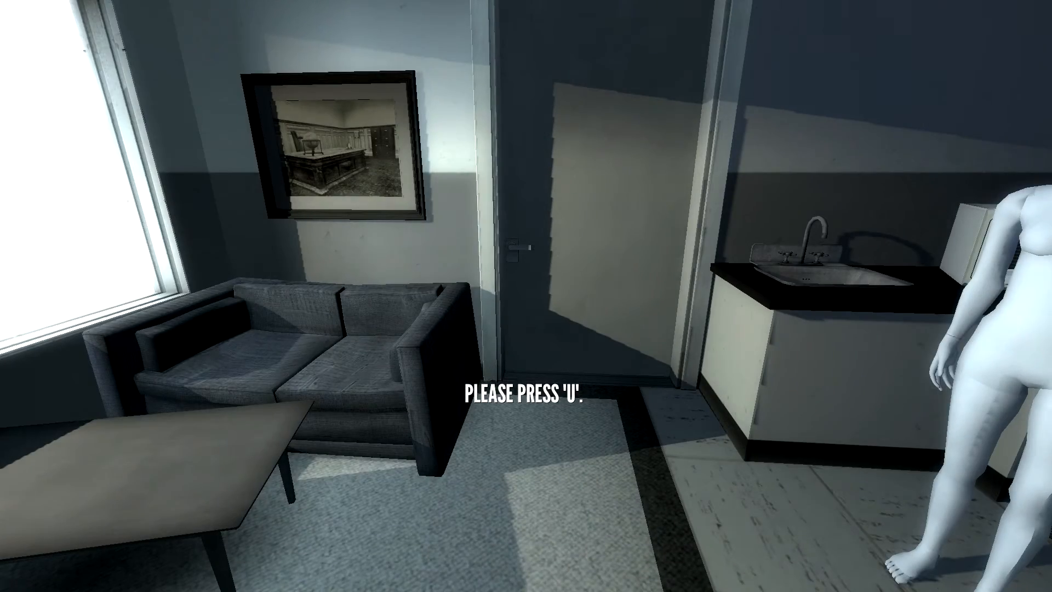
{"action": "key", "text": "u"}
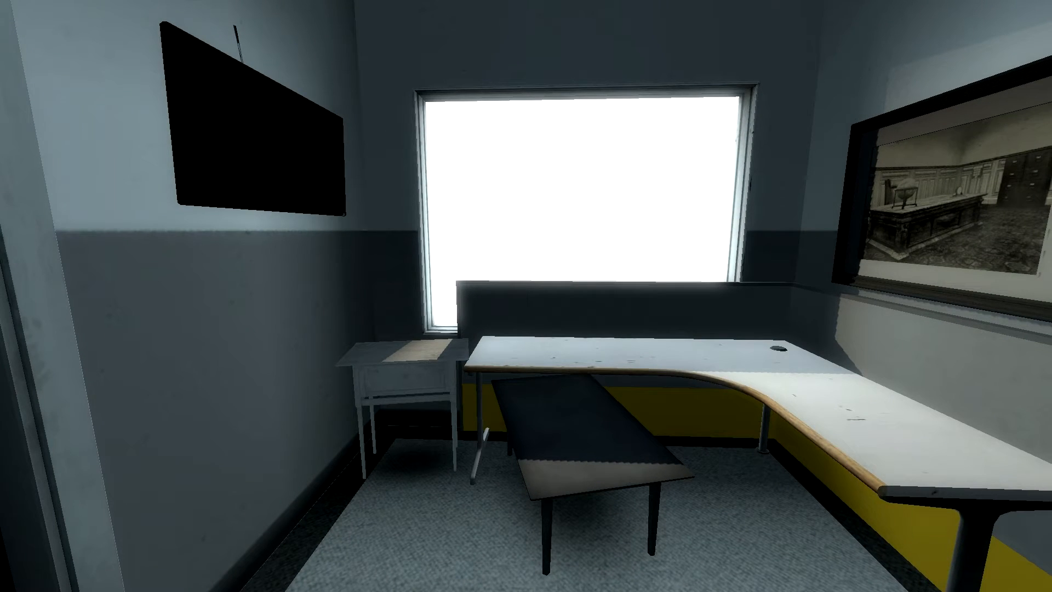
{"action": "scroll", "scroll_direction": "right", "scroll_amount": 3}
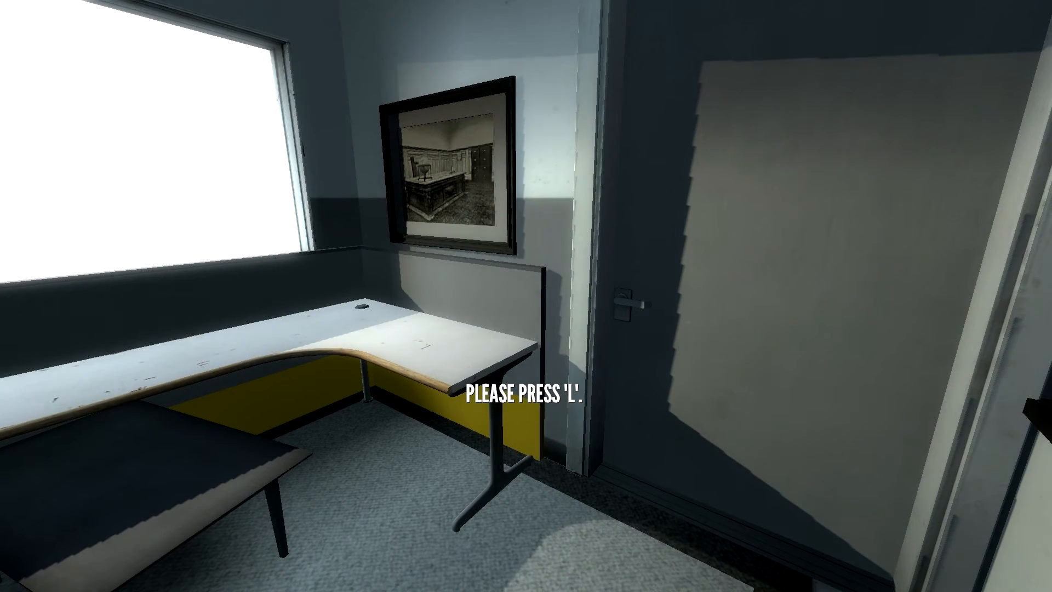
{"action": "key", "text": "l"}
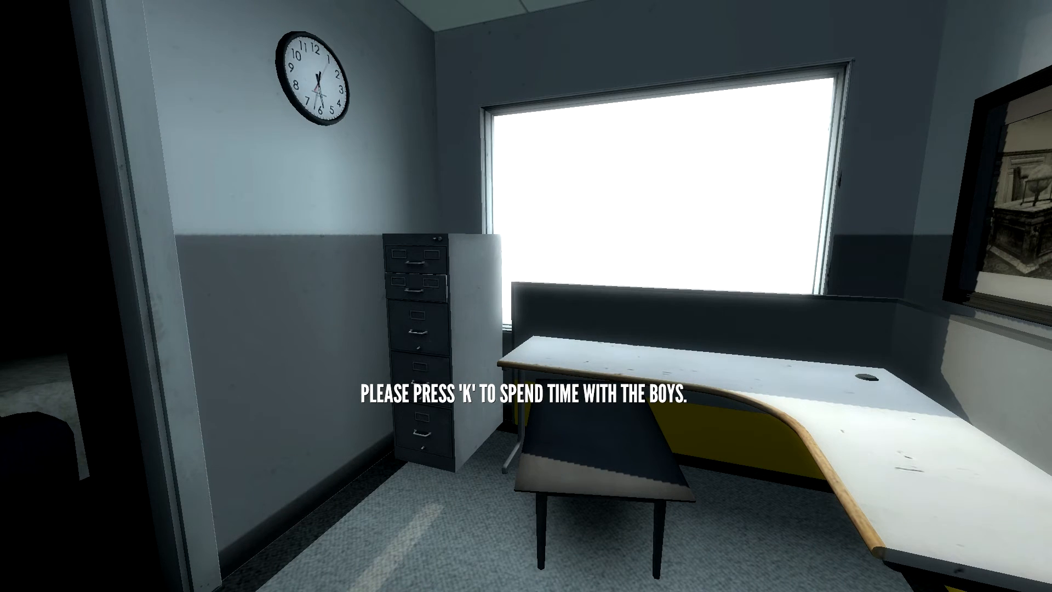
{"action": "key", "text": "k"}
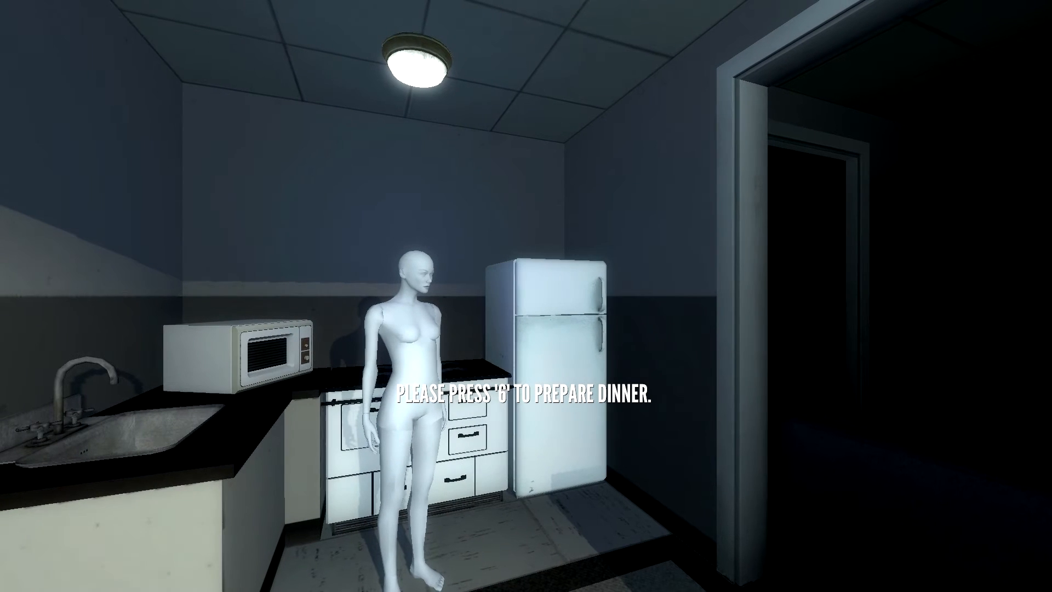
{"action": "key", "text": "6"}
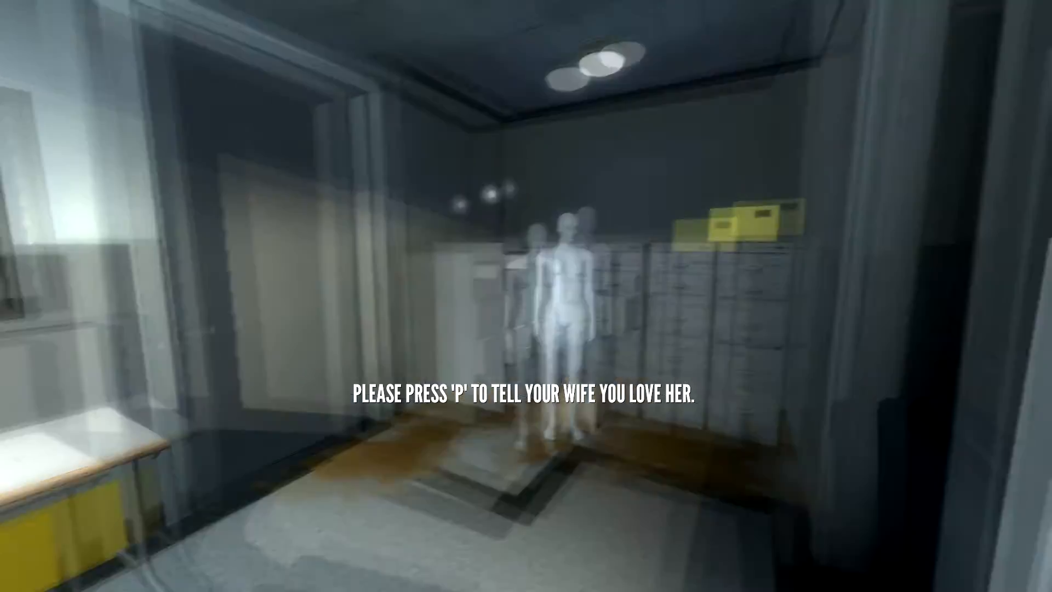
{"action": "key", "text": "p"}
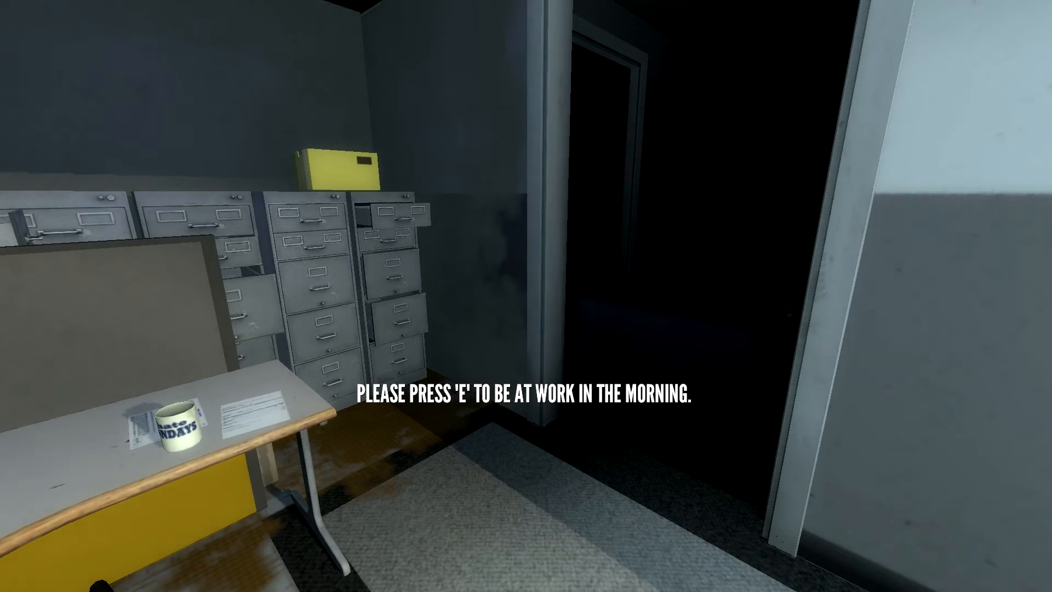
{"action": "key", "text": "e"}
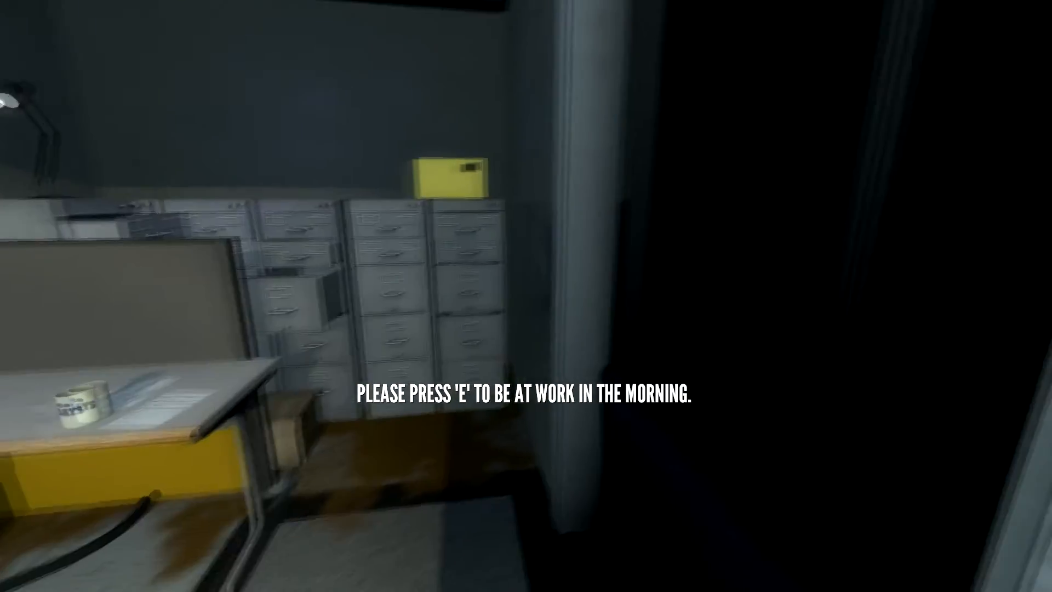
{"action": "key", "text": "e"}
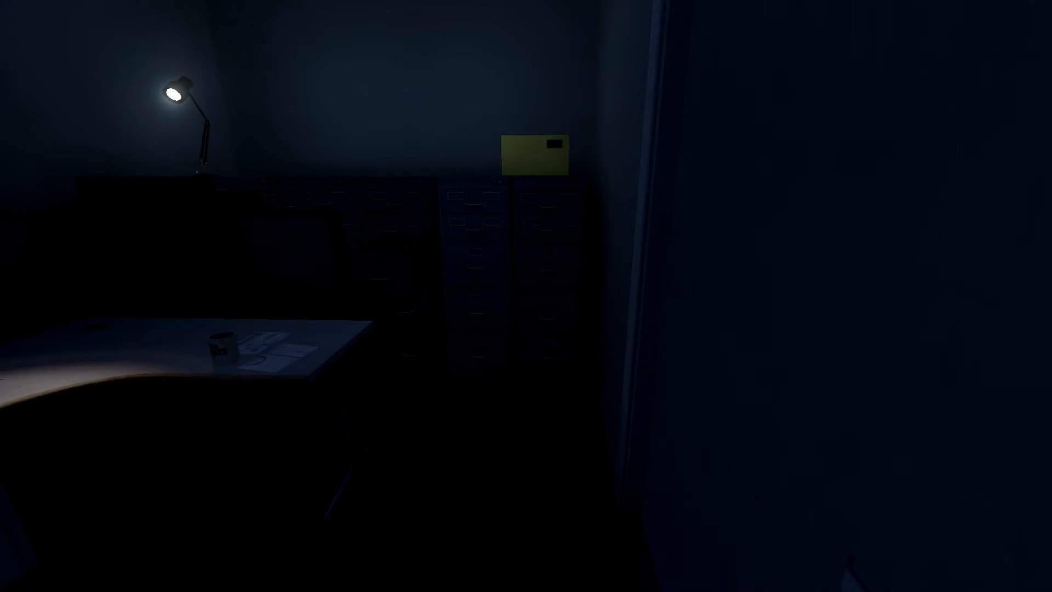